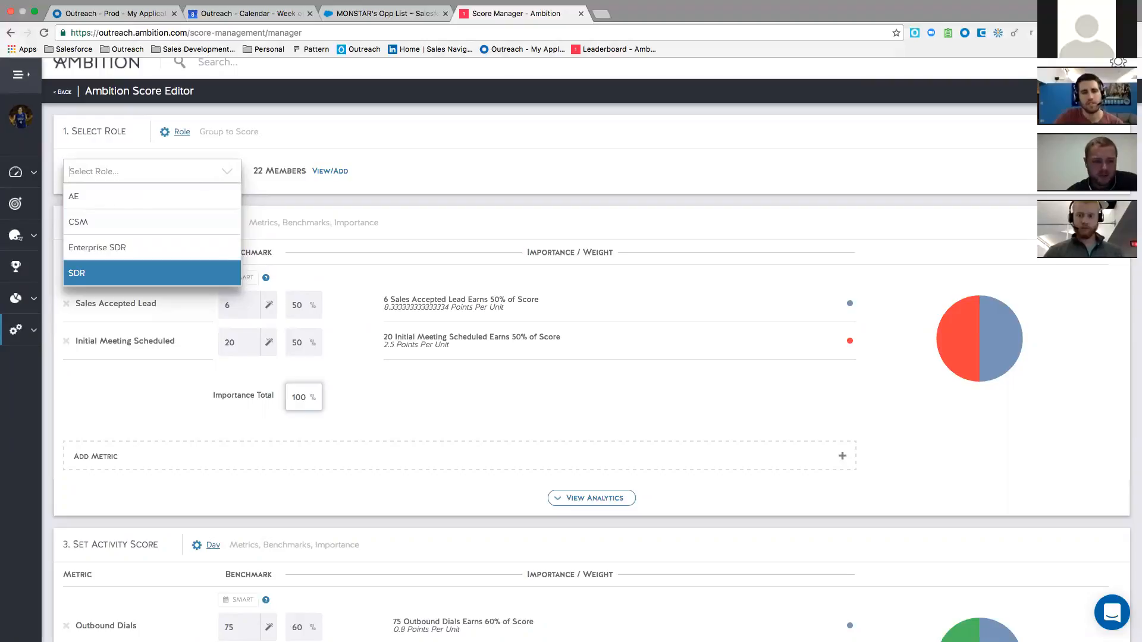
# Switch the Score Editor's Select Role dropdown to Enterprise SDR and review its weights
pyautogui.scroll(-3)
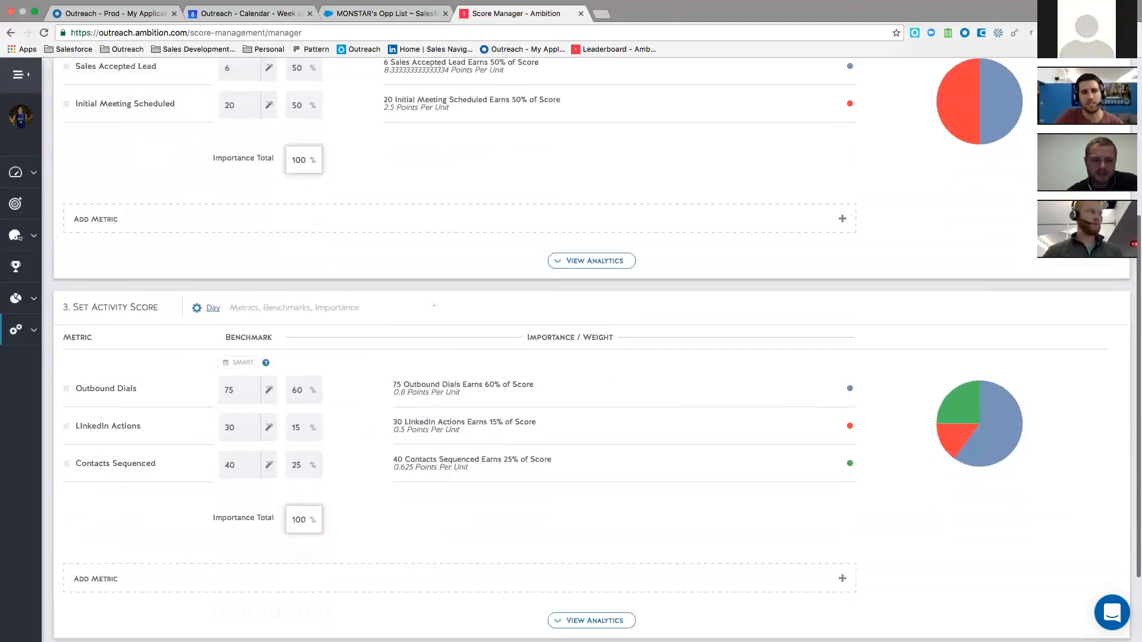
pyautogui.scroll(-3)
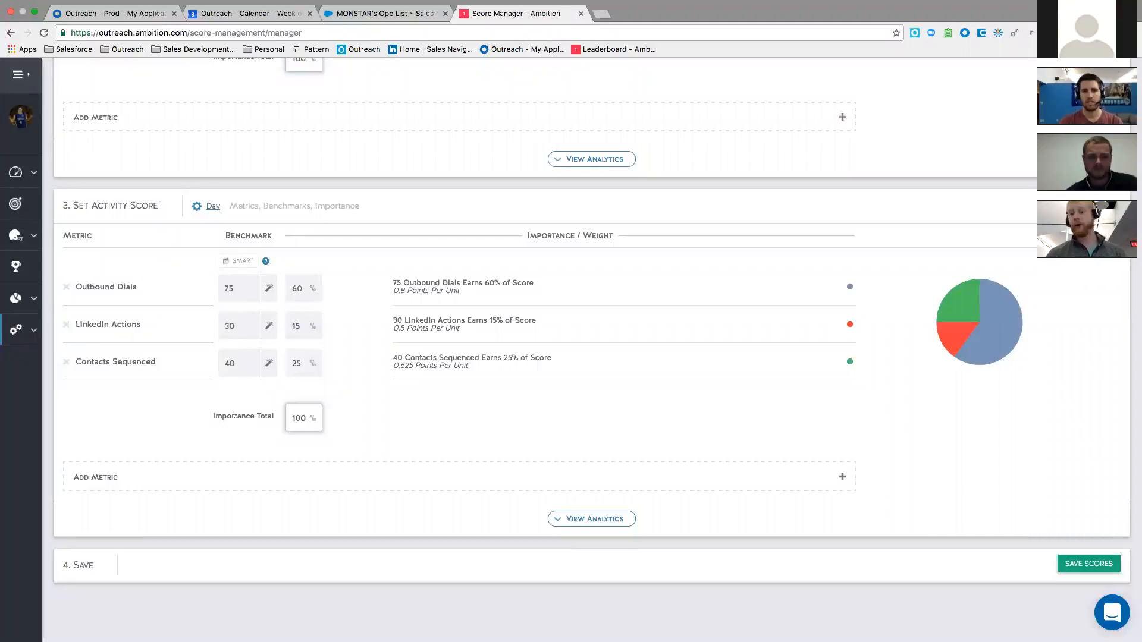
pyautogui.click(20, 74)
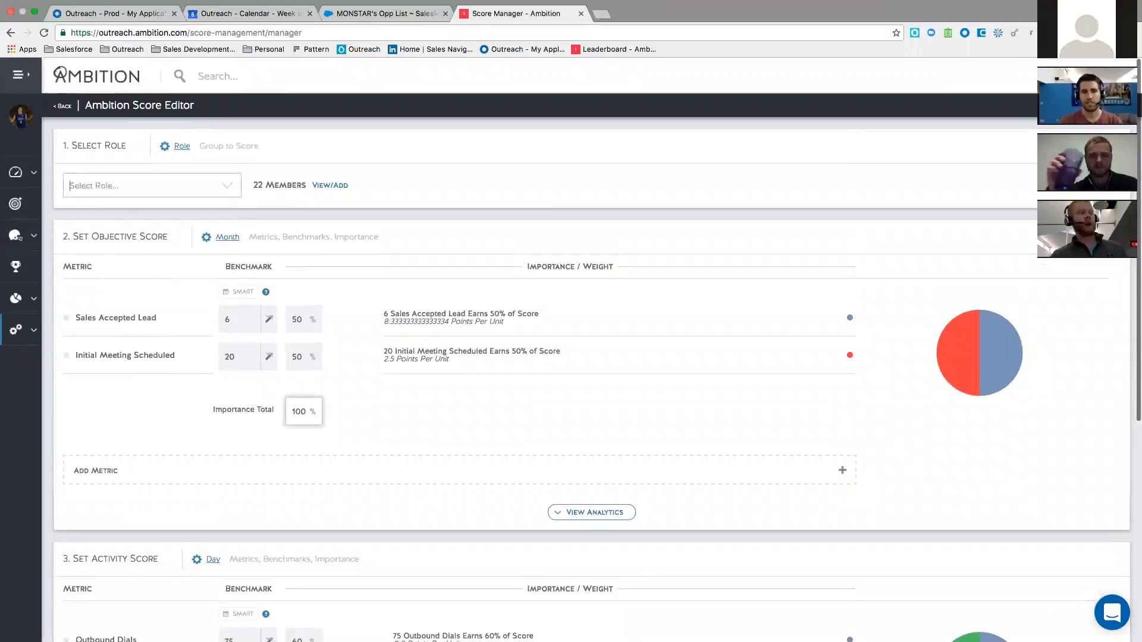
pyautogui.click(152, 185)
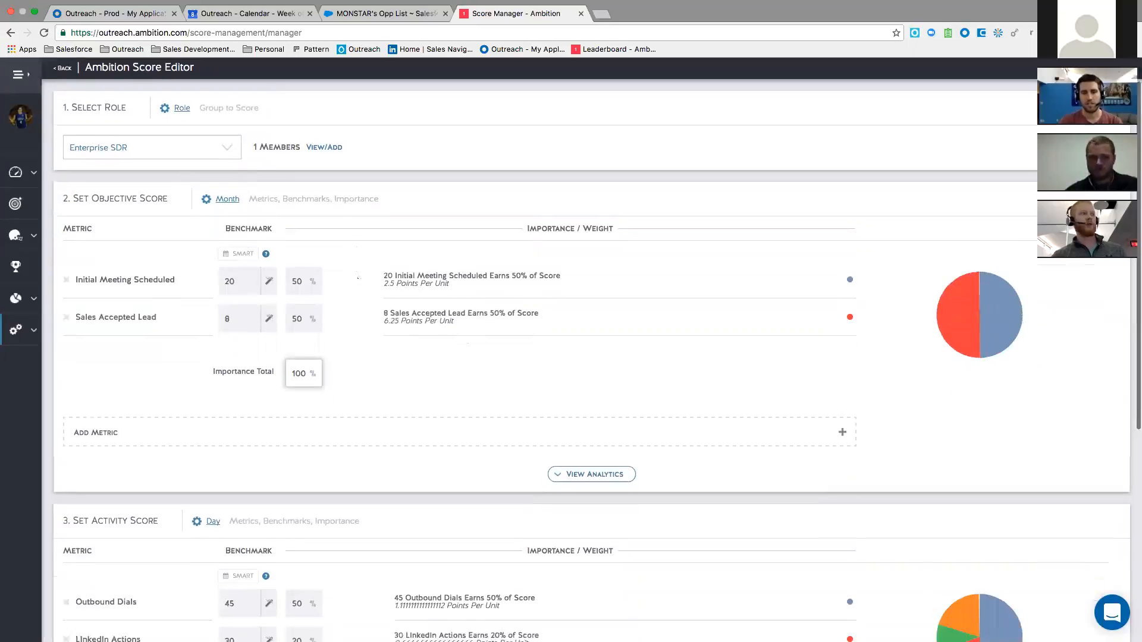
pyautogui.scroll(-3)
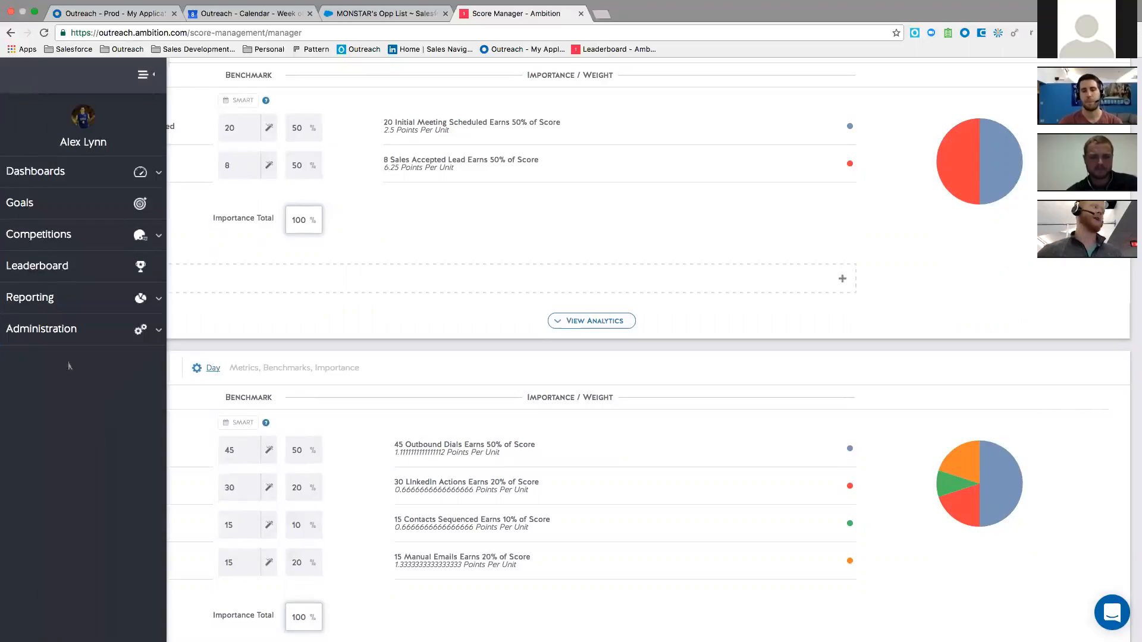
# Go to Administration > Data integrations and open the Salesforce integration's management page
pyautogui.click(41, 328)
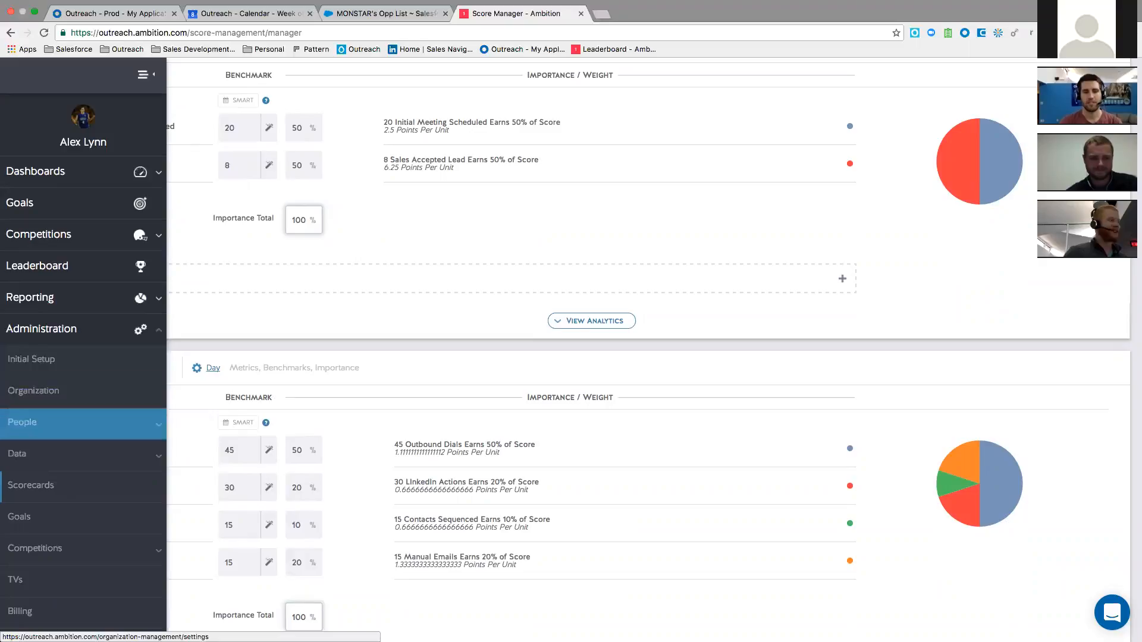
pyautogui.click(16, 453)
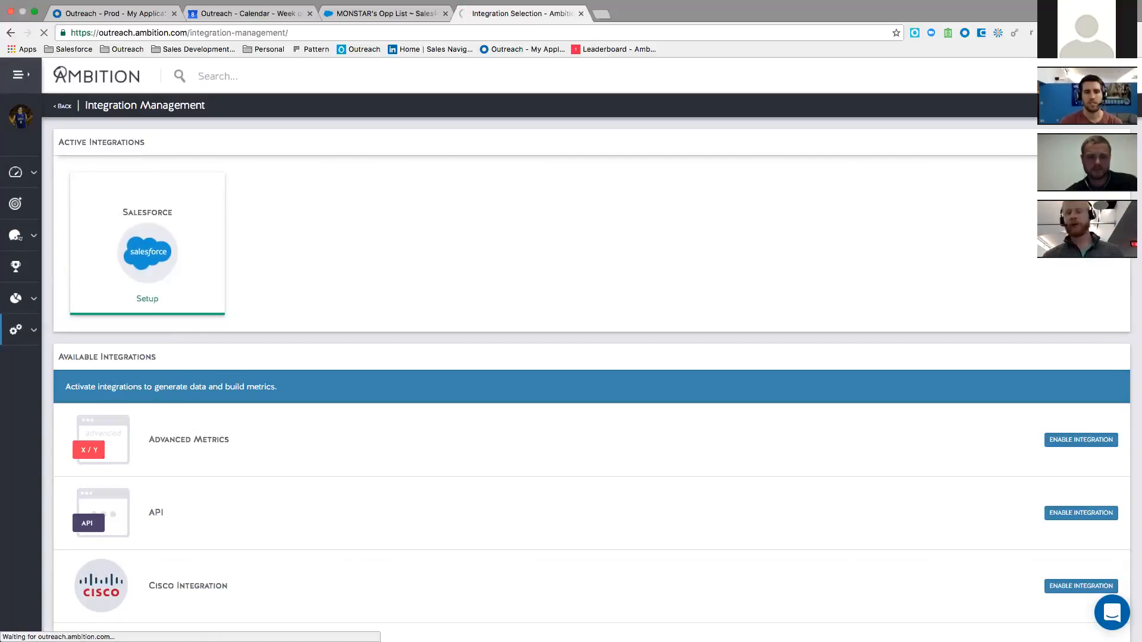
pyautogui.click(147, 299)
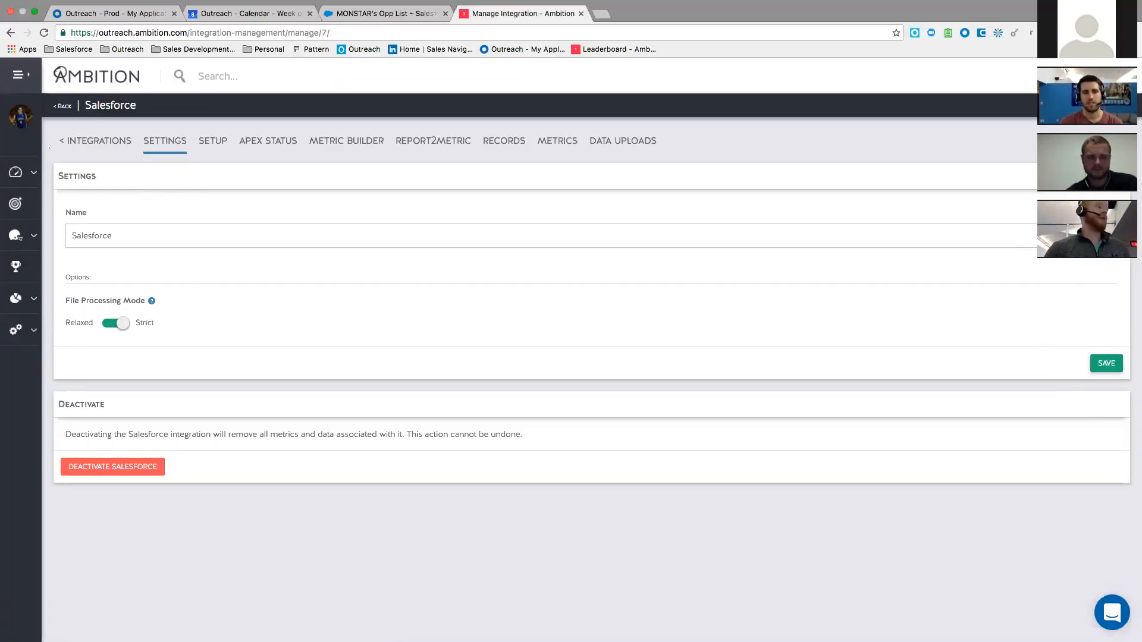
pyautogui.moveTo(346, 140)
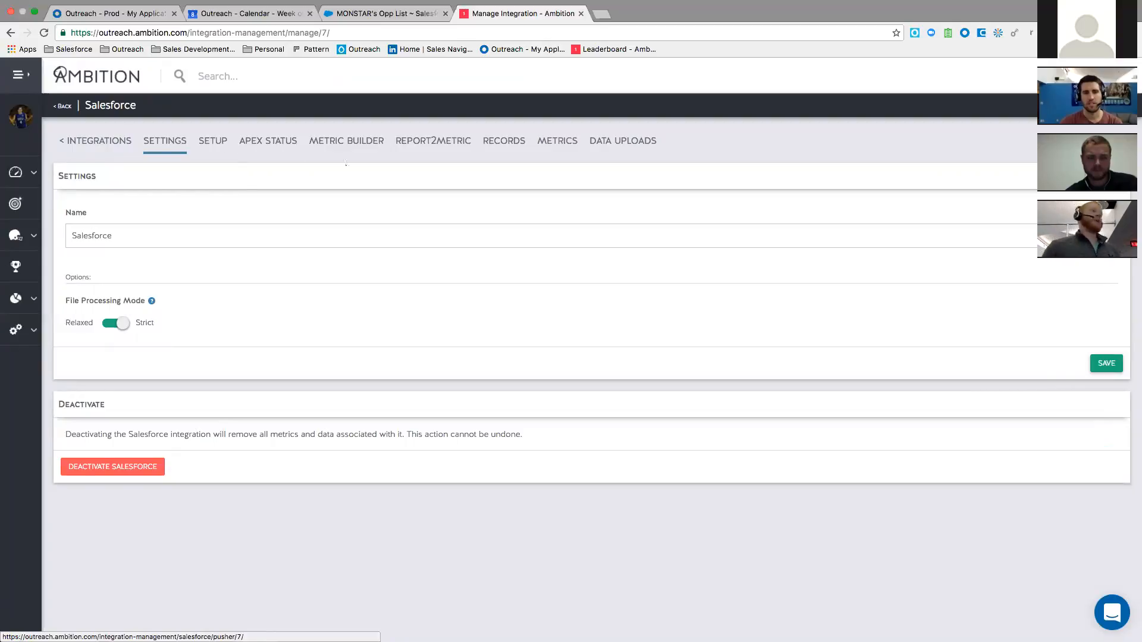
# Switch to the Salesforce integration's Metric Builder tab listing its 12 metrics
pyautogui.click(346, 140)
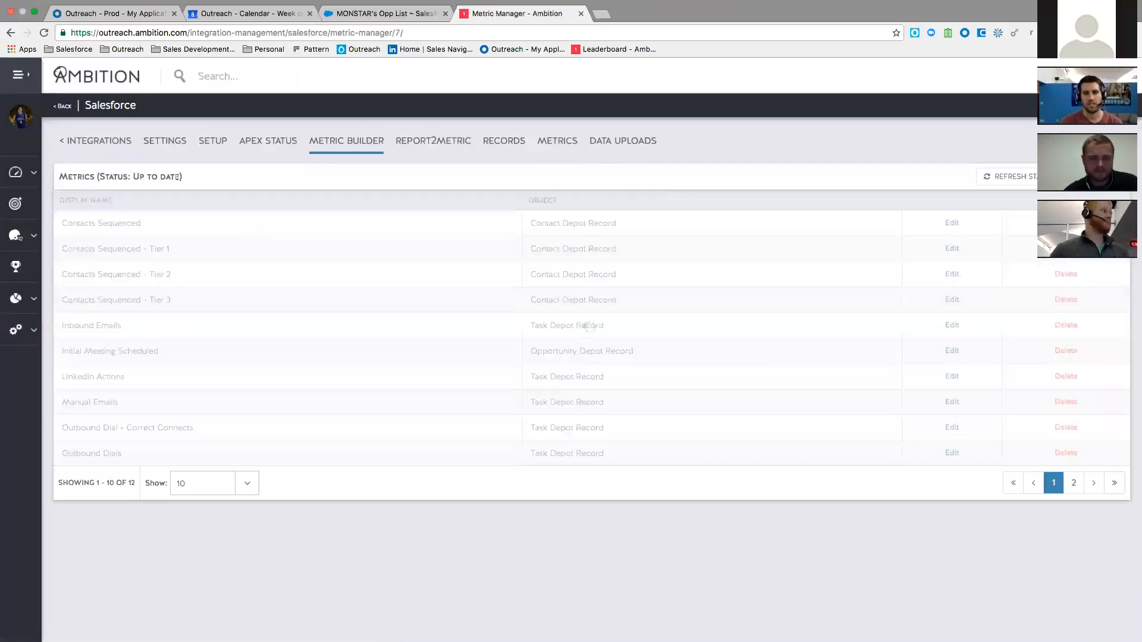
# Show 25 metrics per page and edit the LinkedIn Actions metric
pyautogui.click(213, 483)
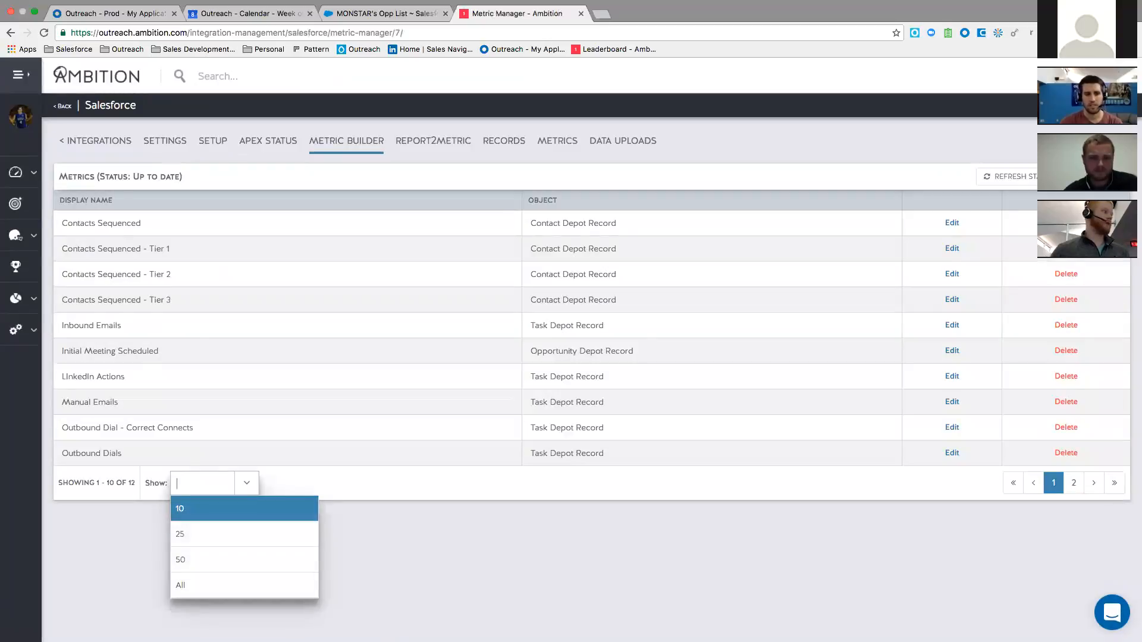
pyautogui.click(179, 534)
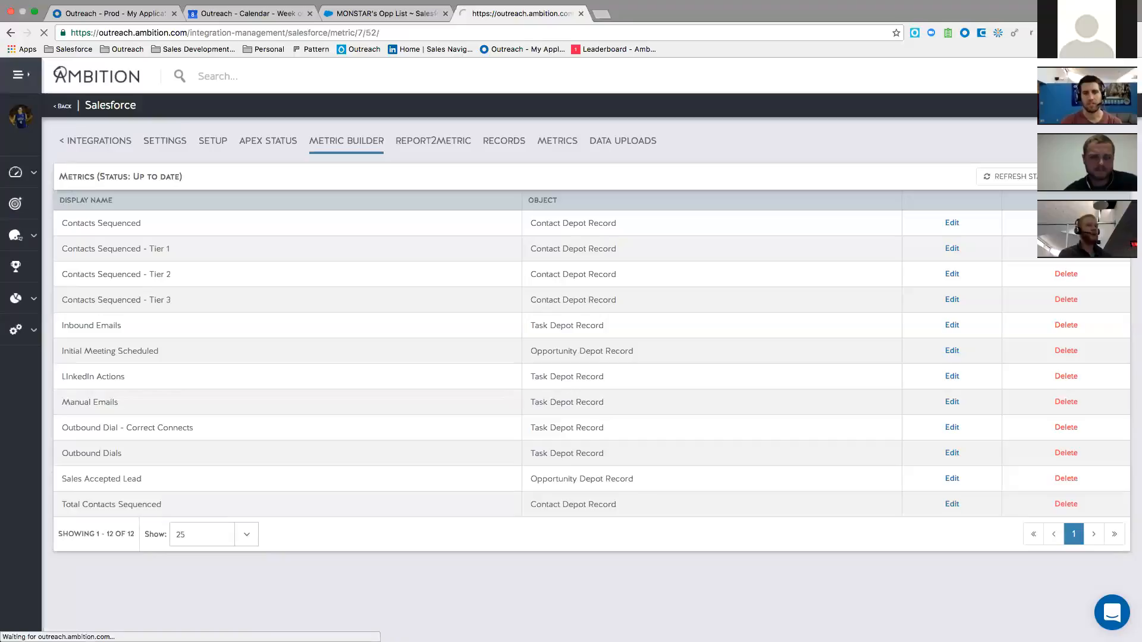
pyautogui.click(951, 376)
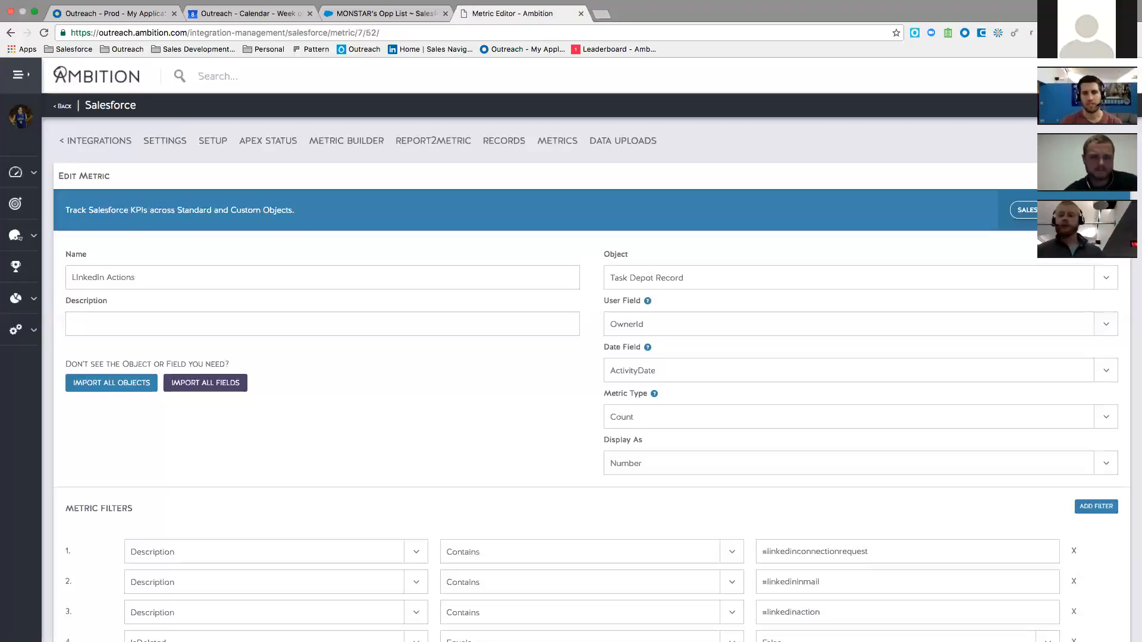